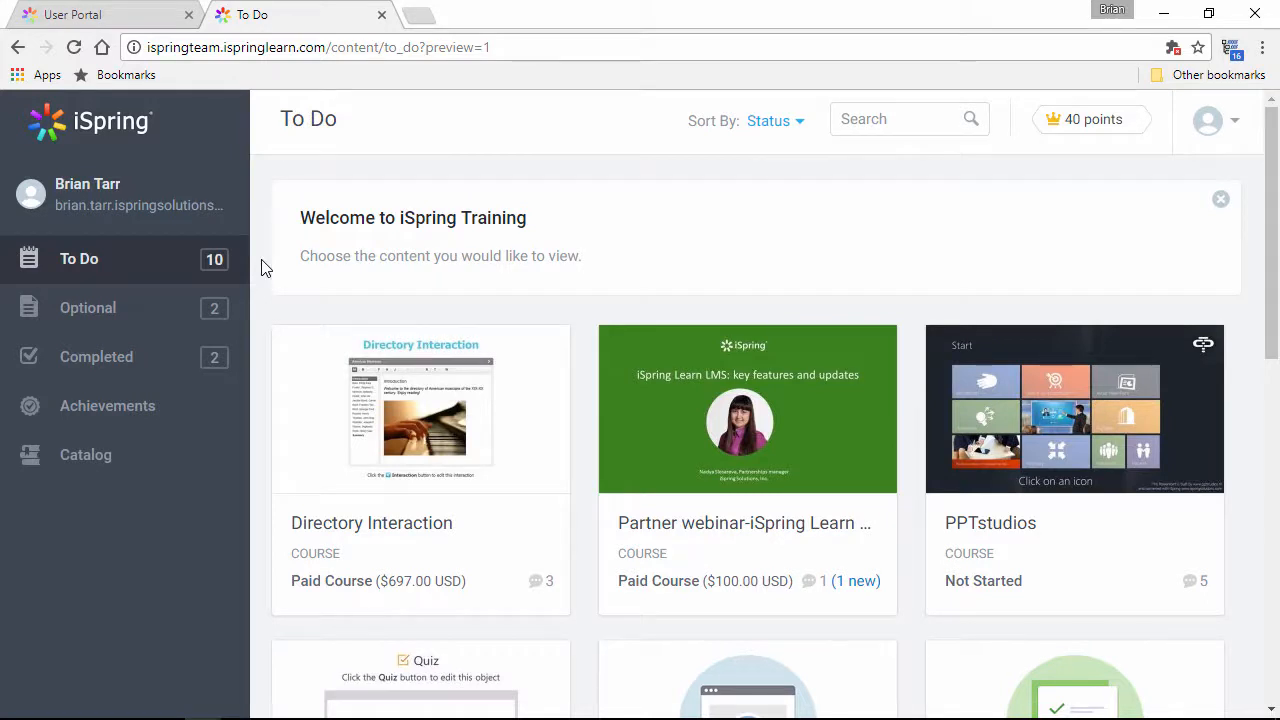
mouse_move(144, 312)
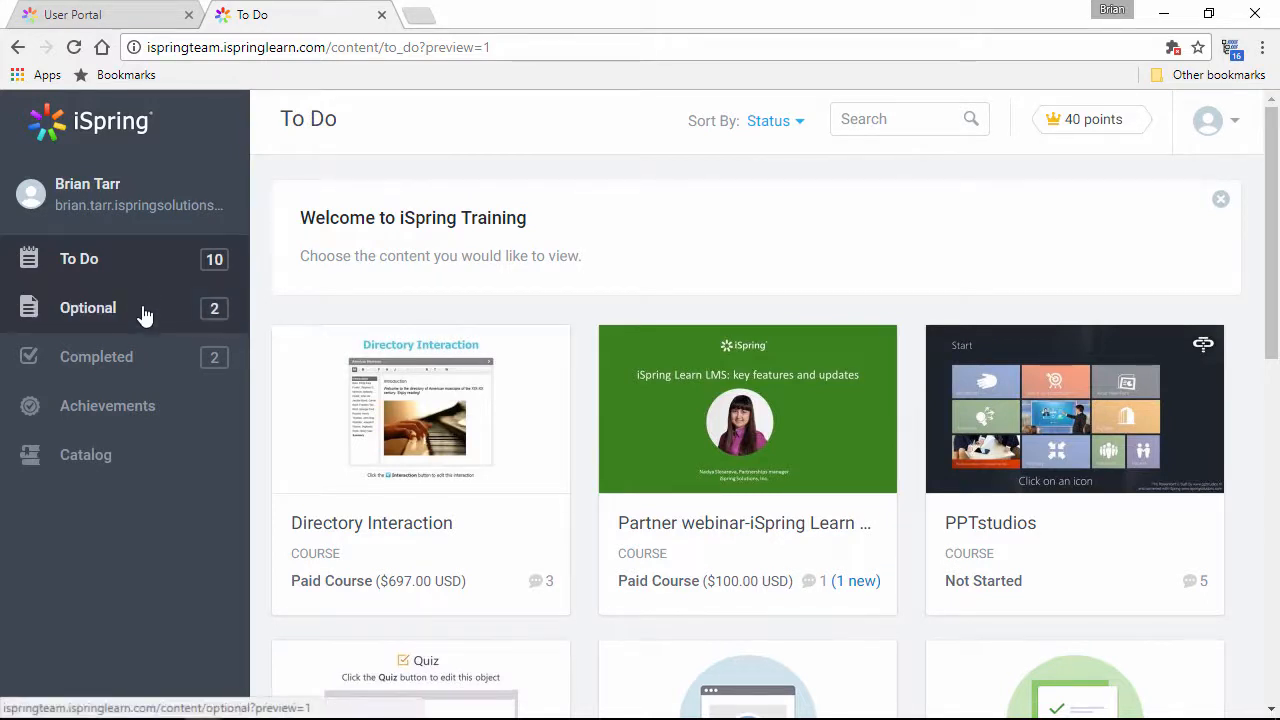
mouse_move(156, 364)
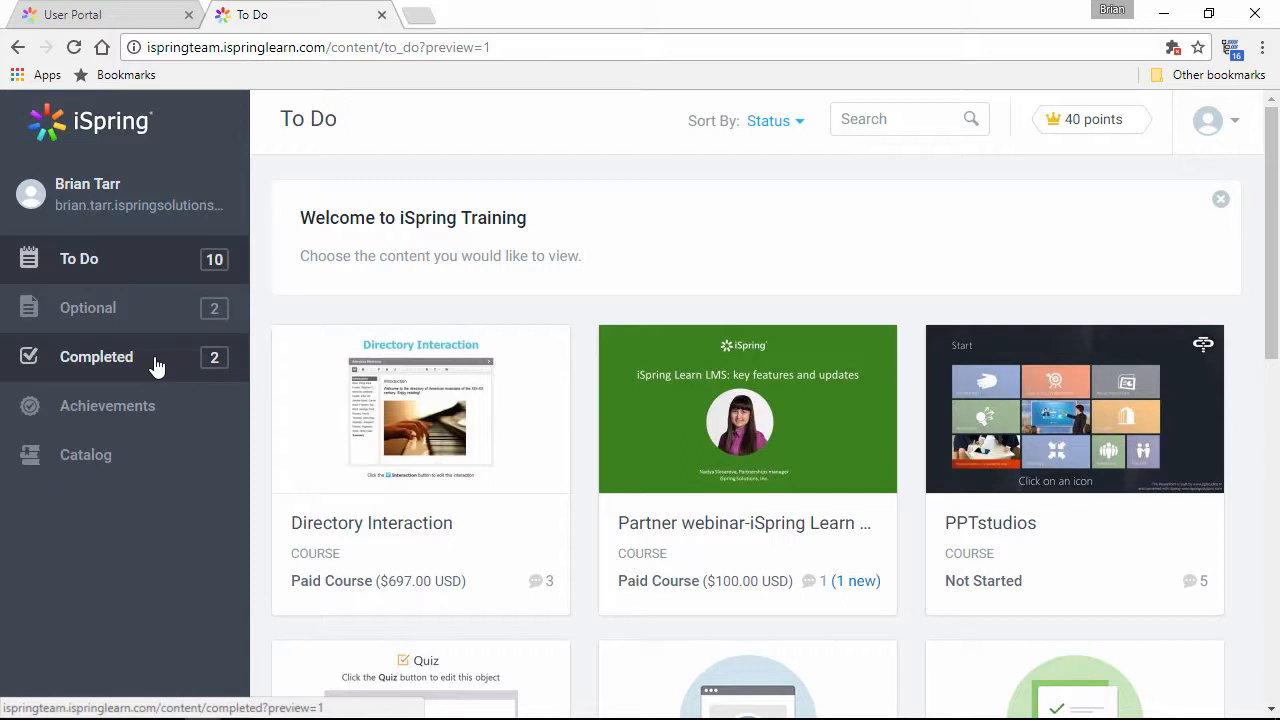
Step: View the PPTstudios course info page and its Discussions comments
left_click(770, 120)
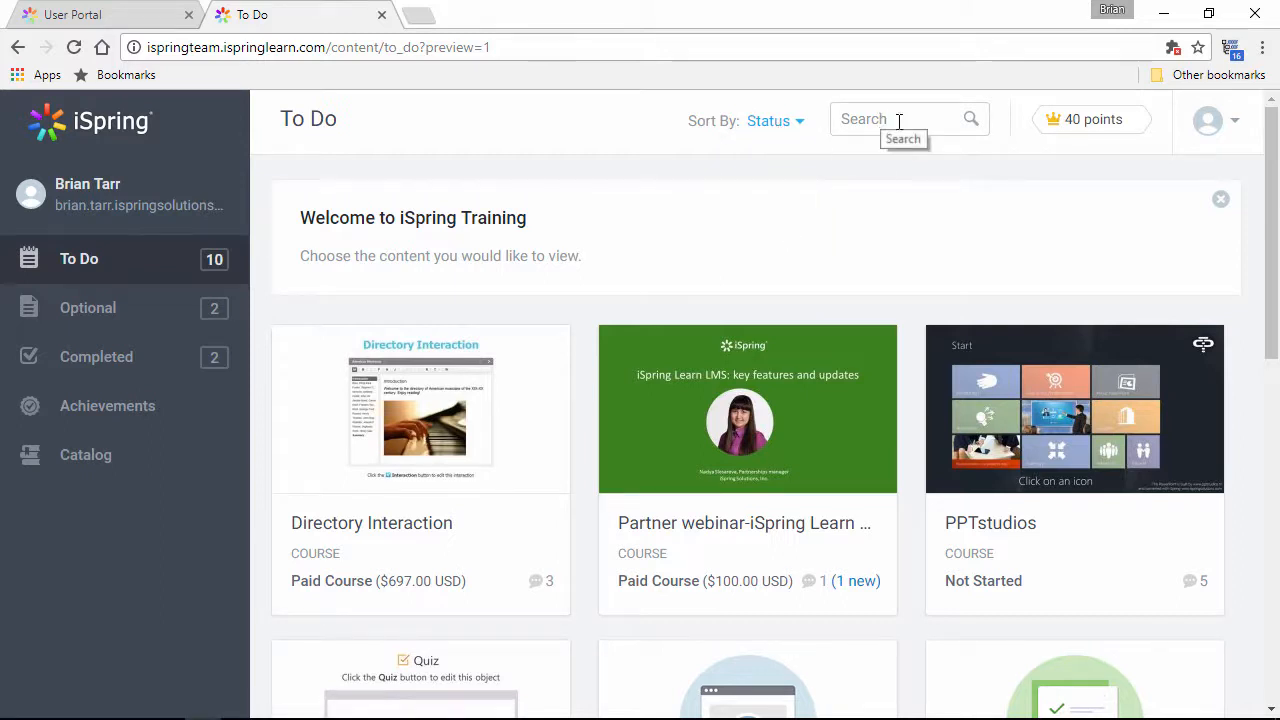
mouse_move(1092, 120)
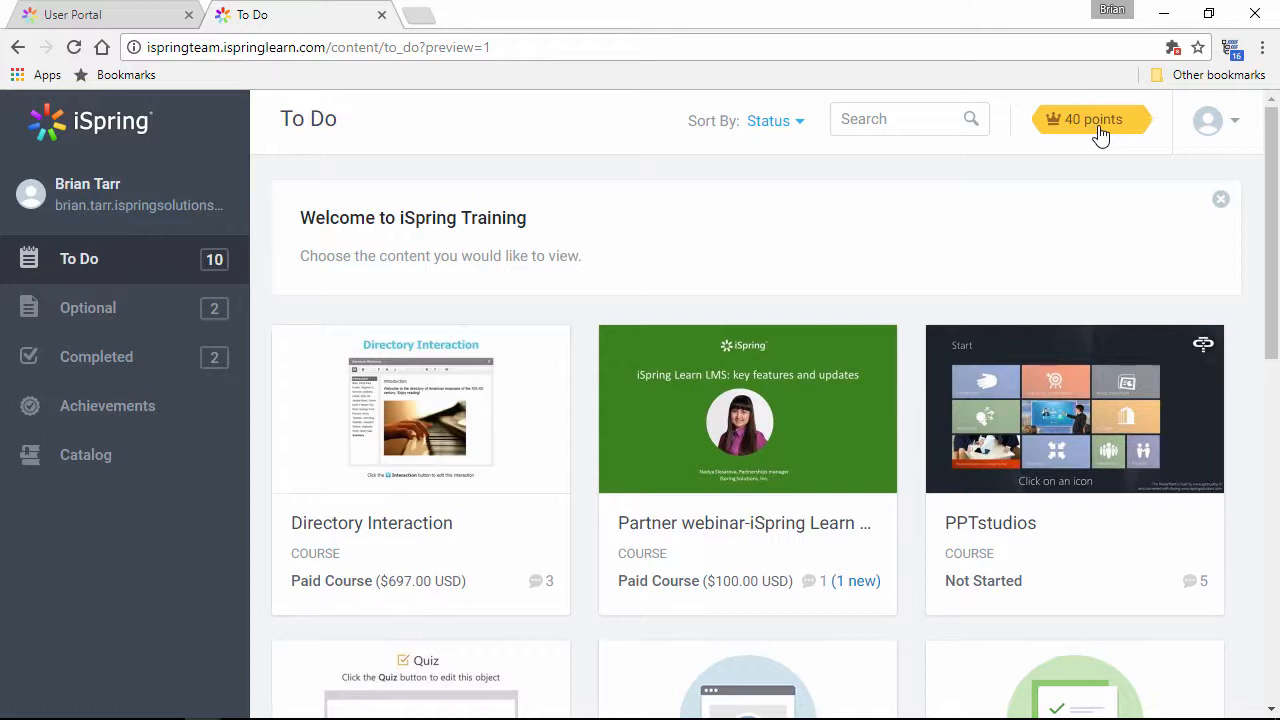
mouse_move(1072, 260)
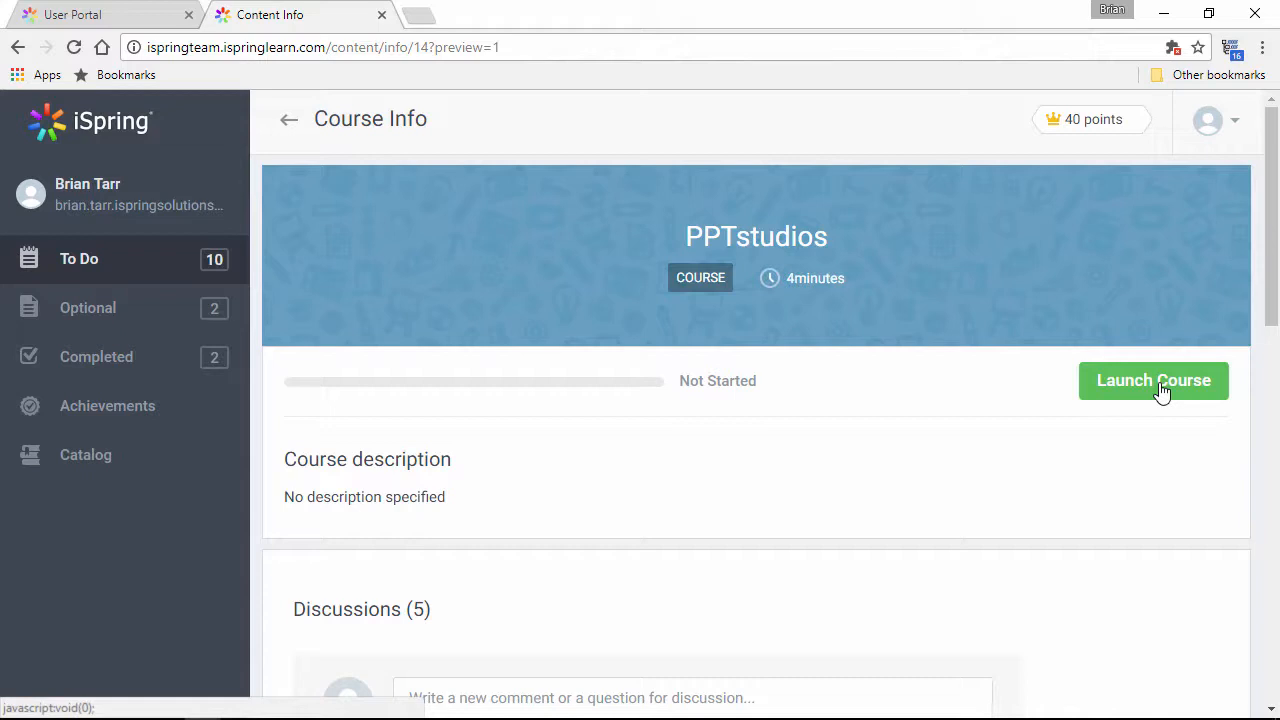
scroll("down", 3)
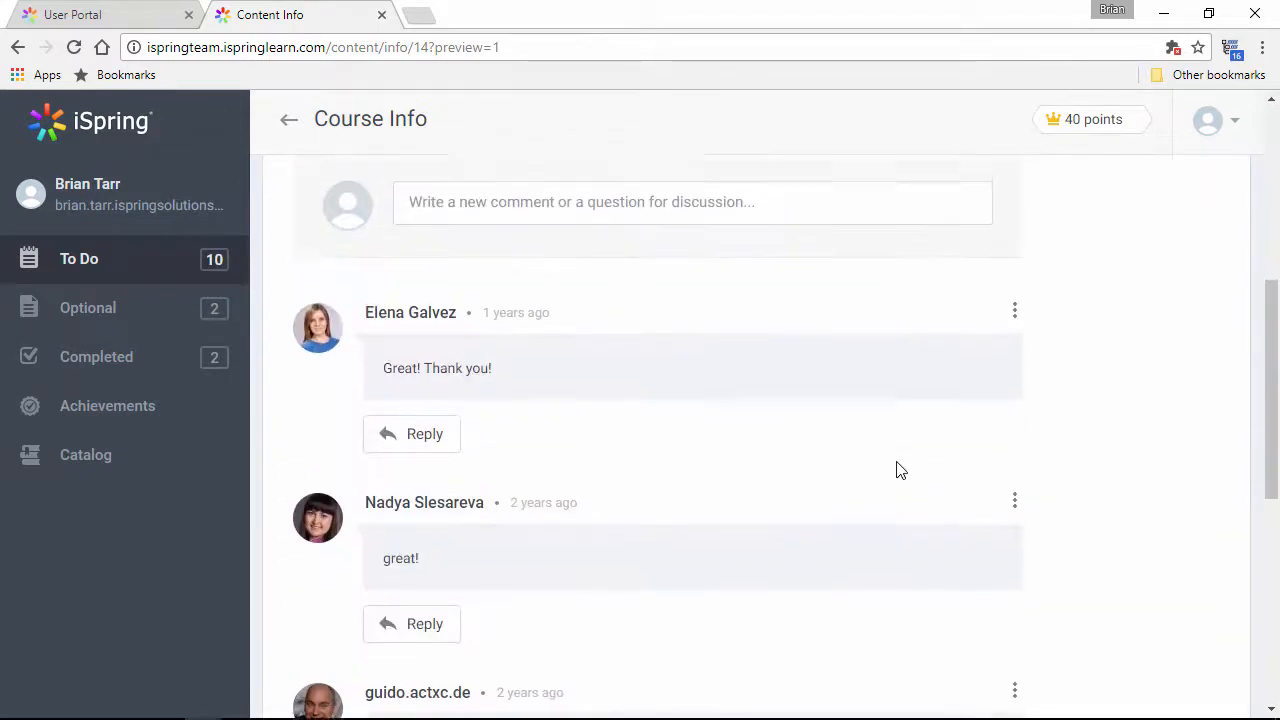
scroll("down", 3)
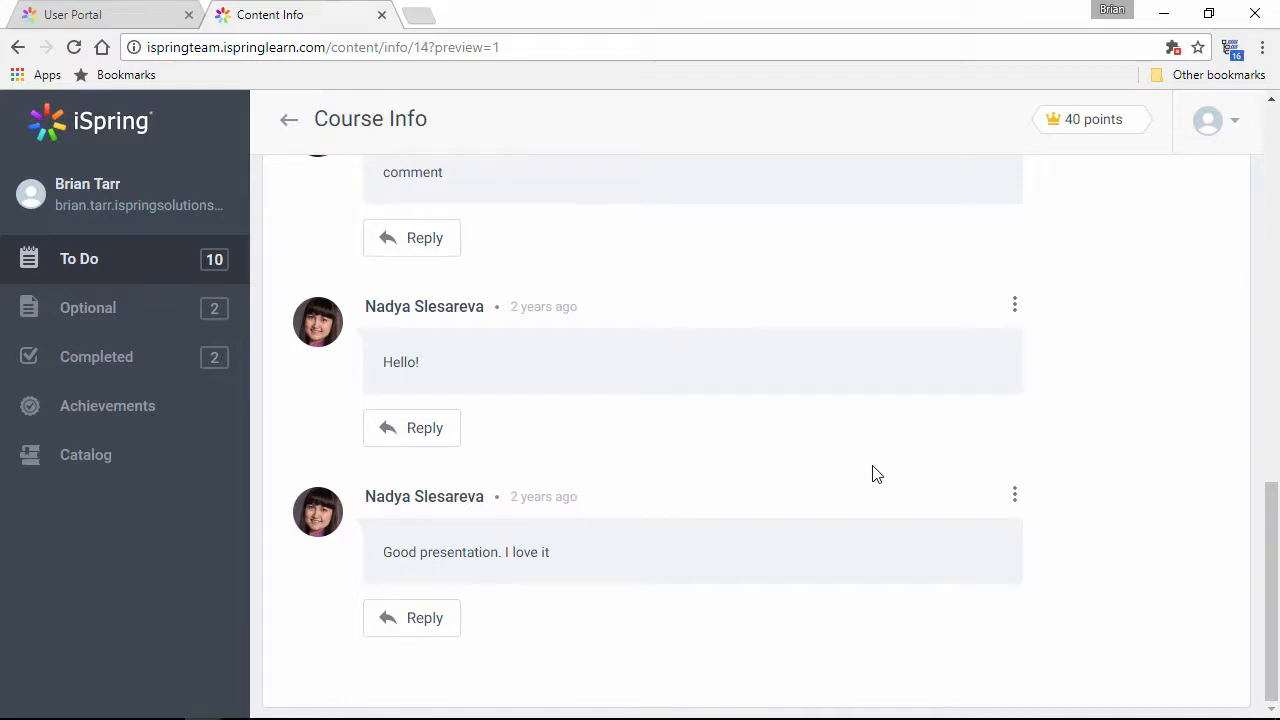
Step: From Completed, view the Bank Dialogue quiz details passed at 100% with one discussion
left_click(96, 356)
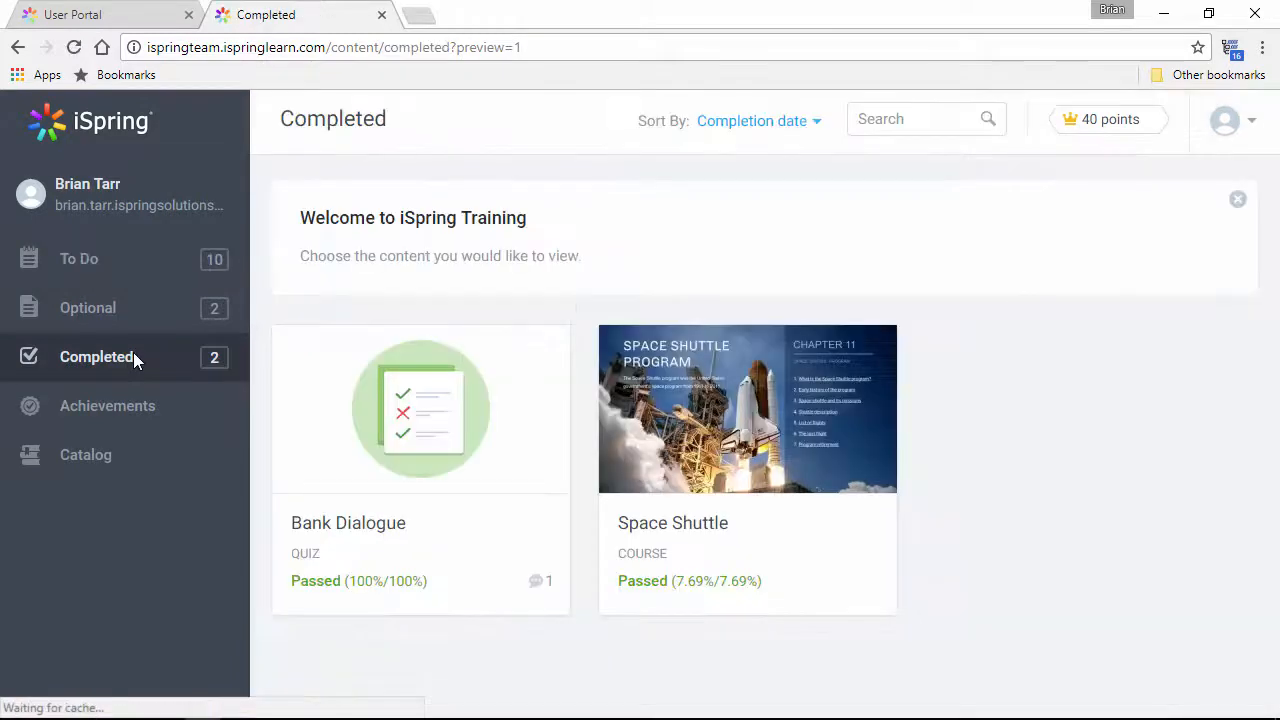
left_click(420, 408)
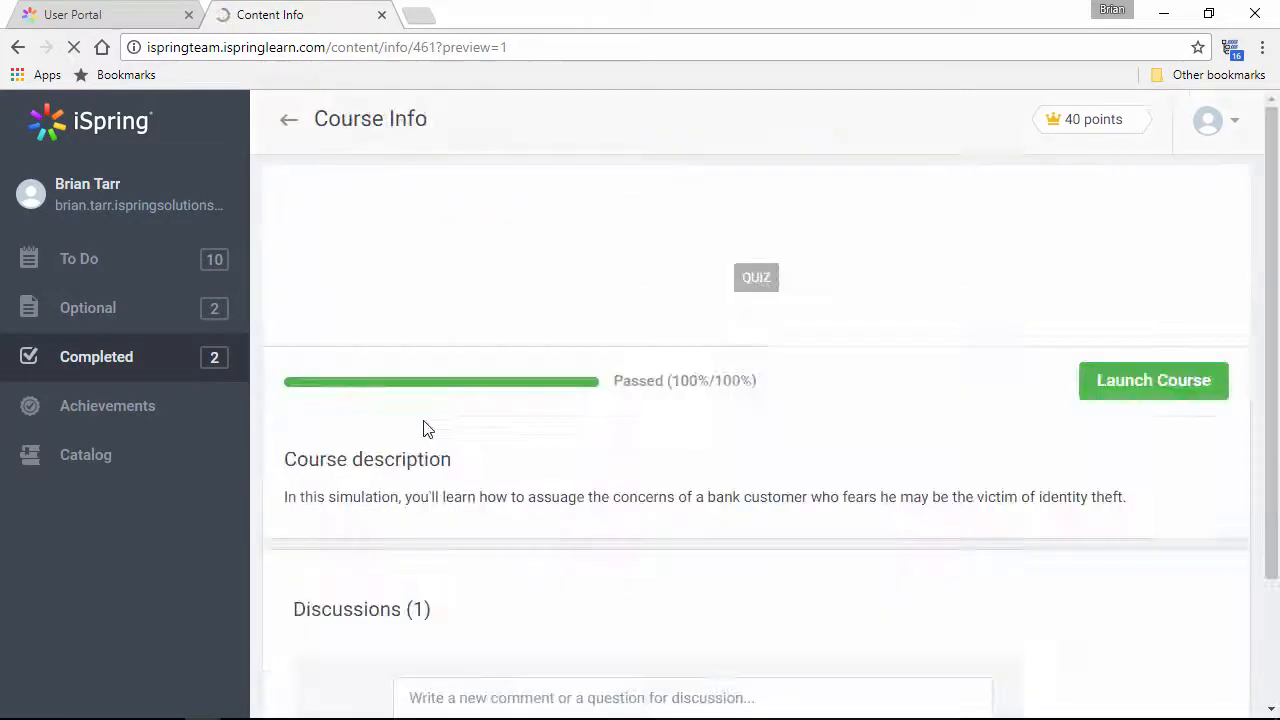
scroll("down", 3)
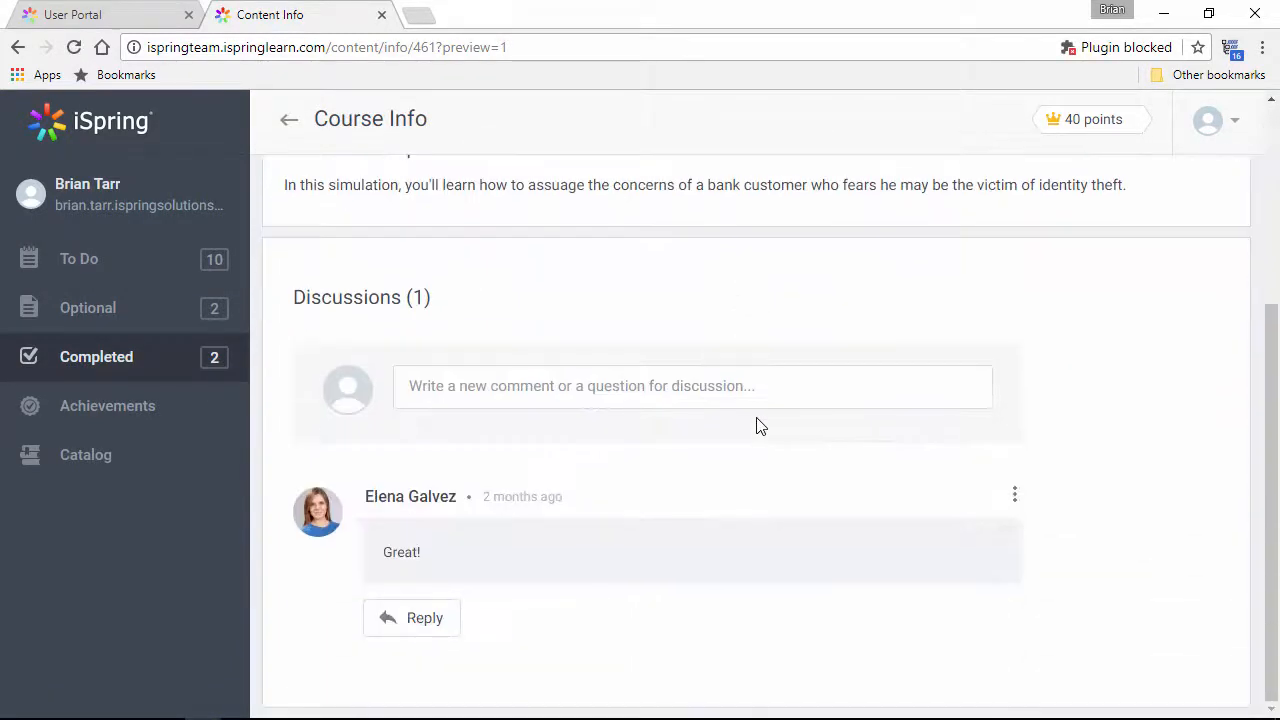
scroll("up", 3)
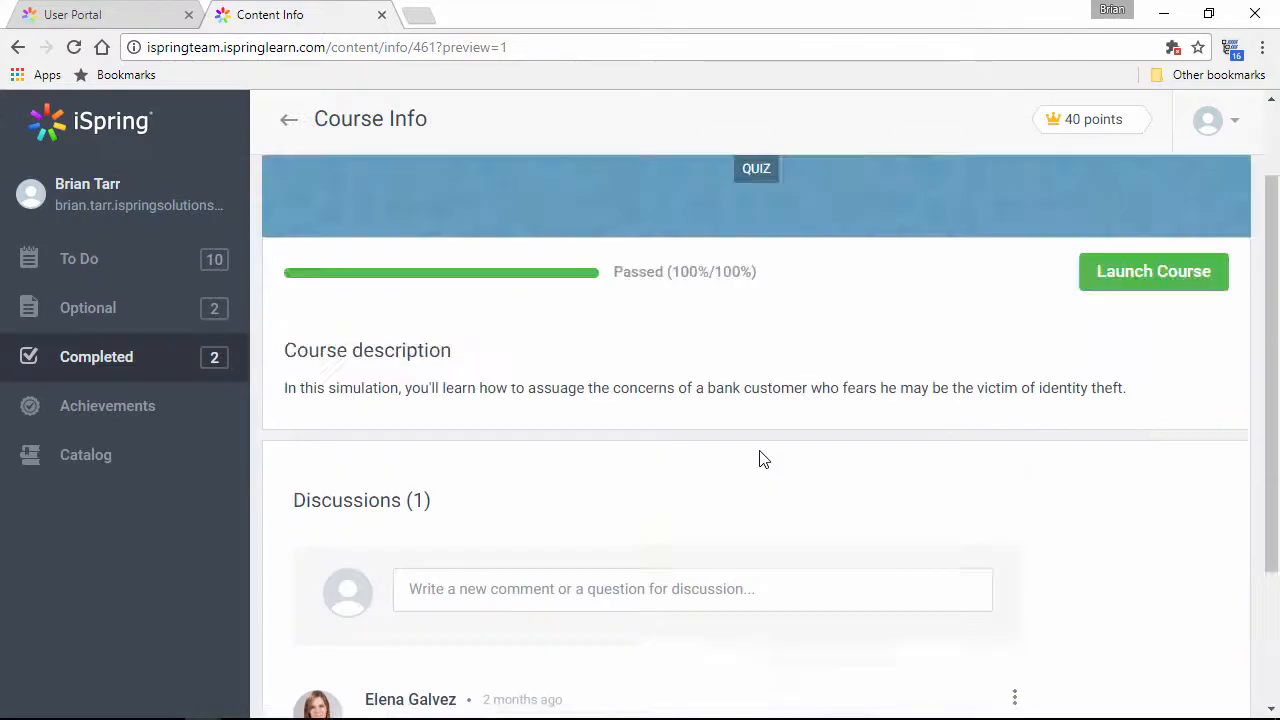
scroll("up", 3)
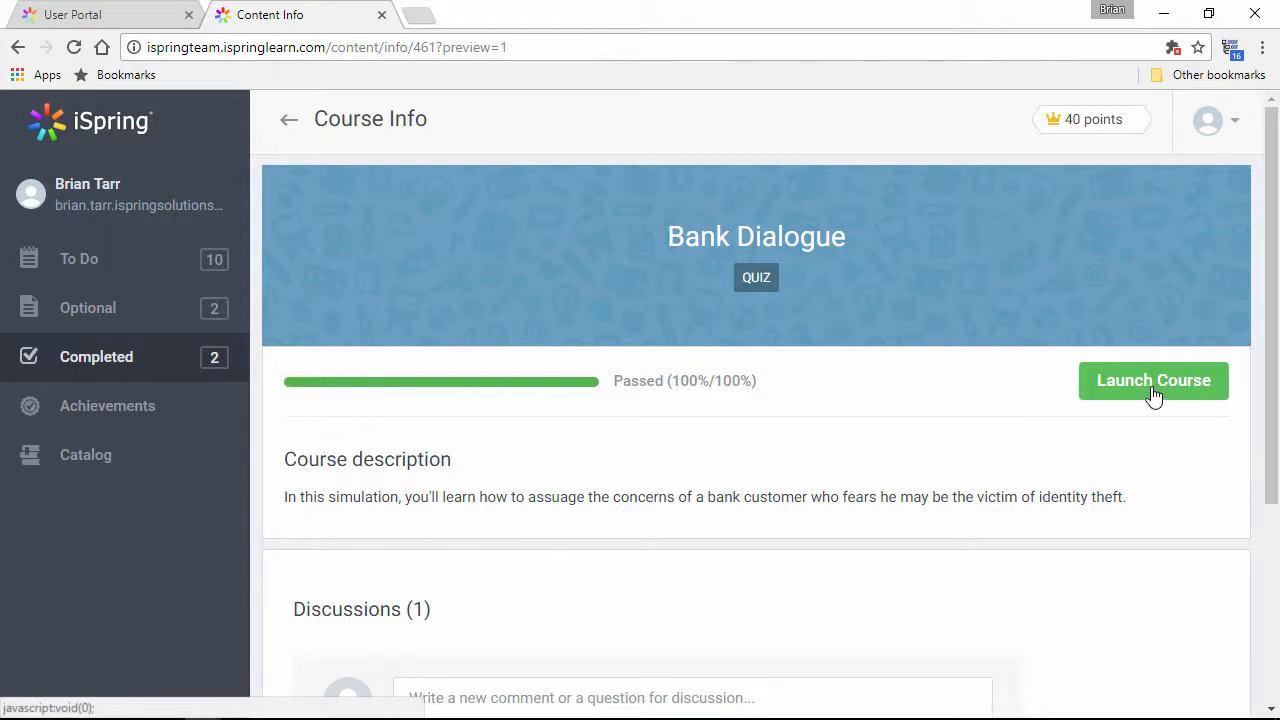
mouse_move(1096, 156)
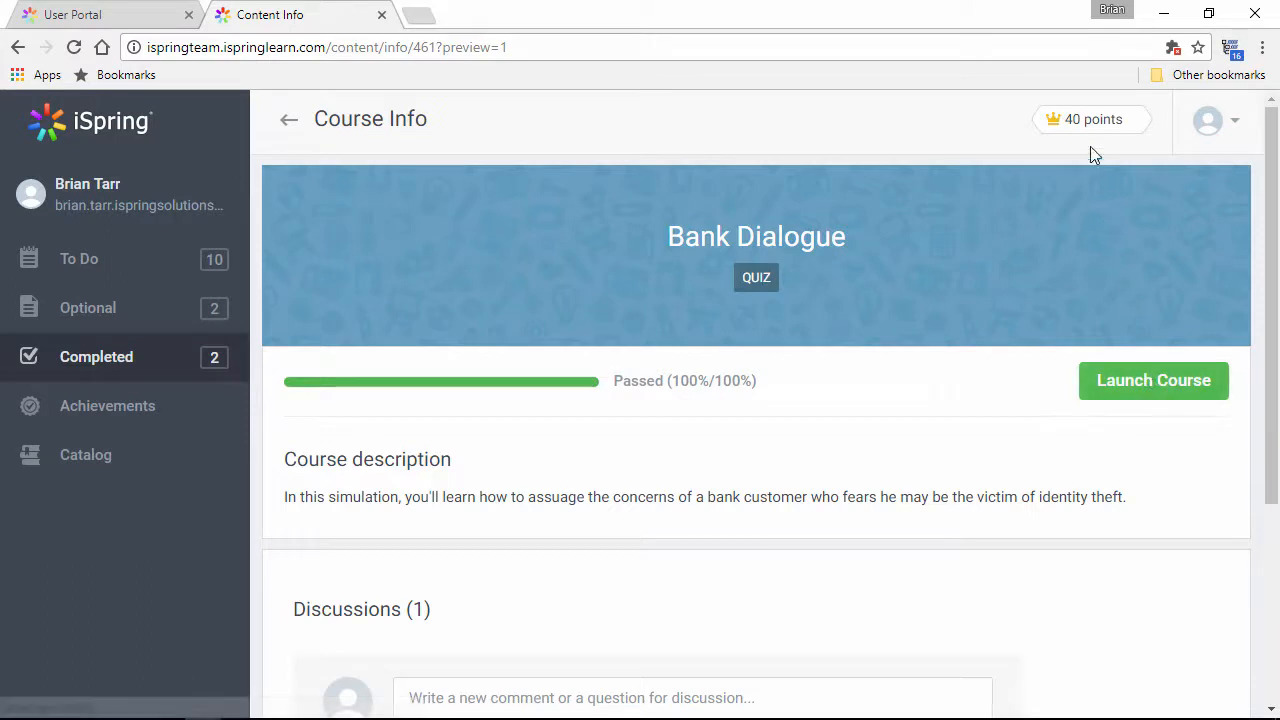
Step: Generate the Full Leaderboard on the Achievements page and view earned certificates
left_click(1092, 120)
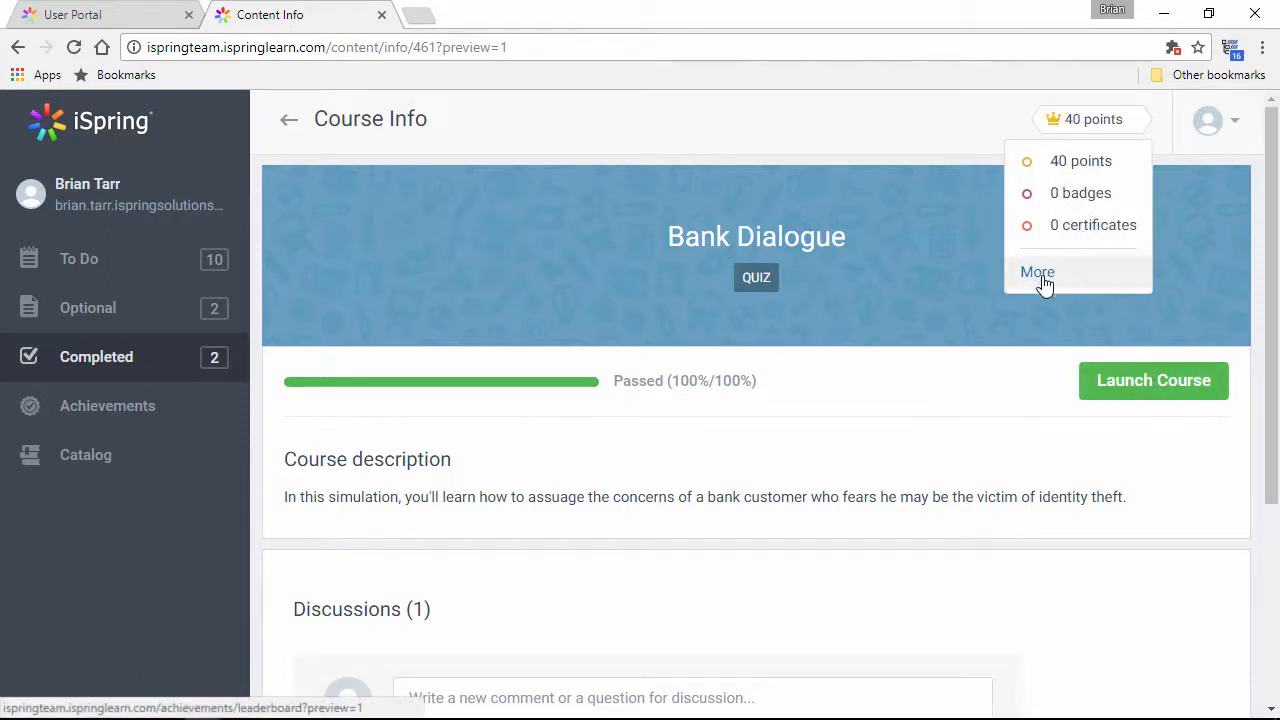
left_click(1036, 272)
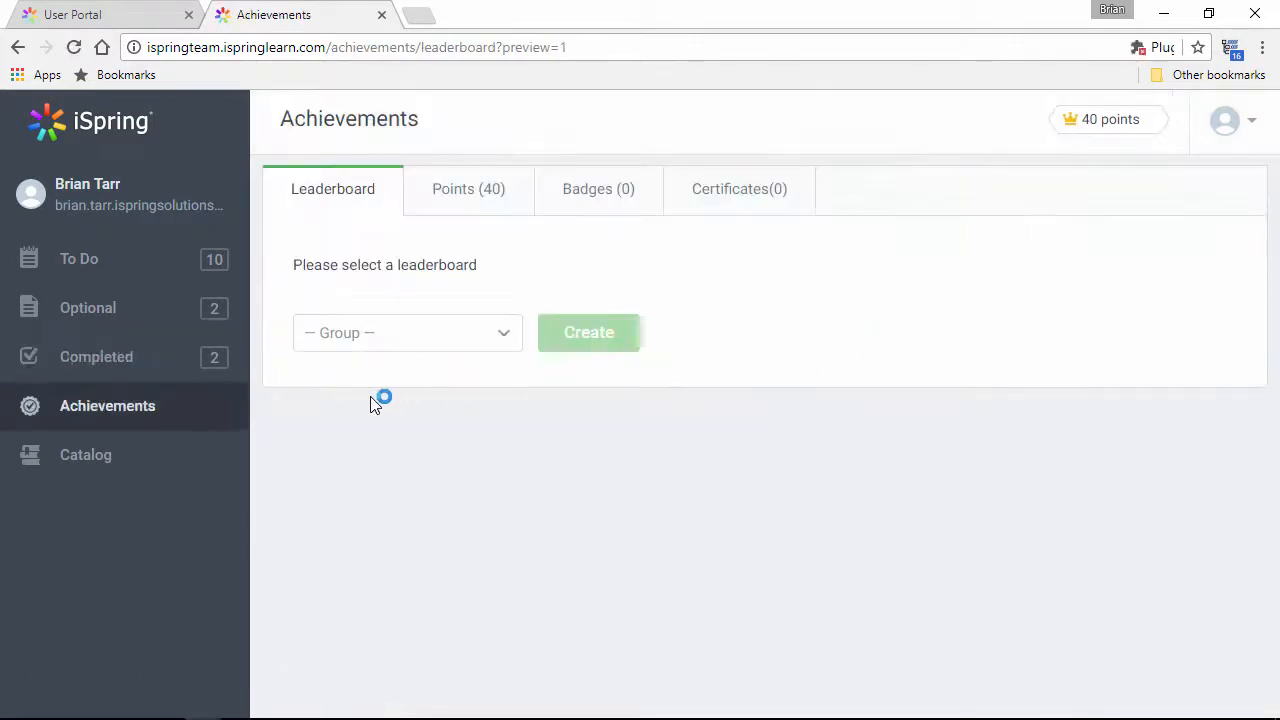
mouse_move(200, 408)
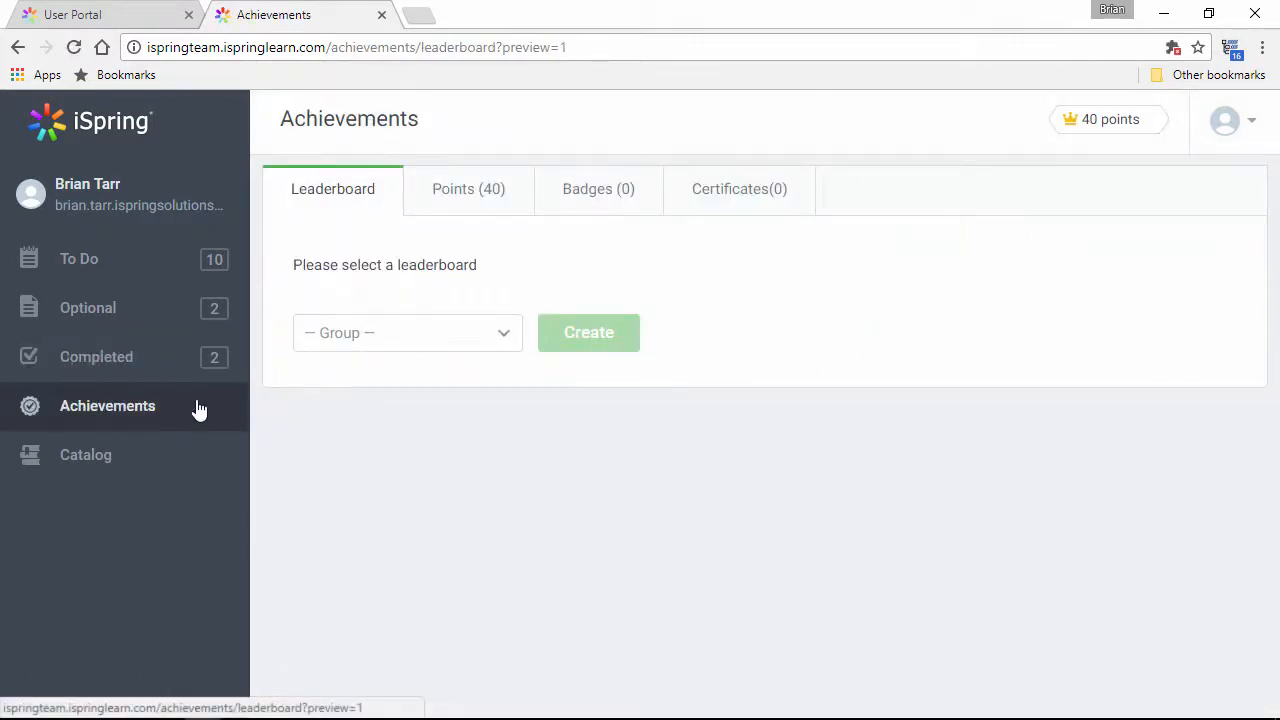
left_click(408, 332)
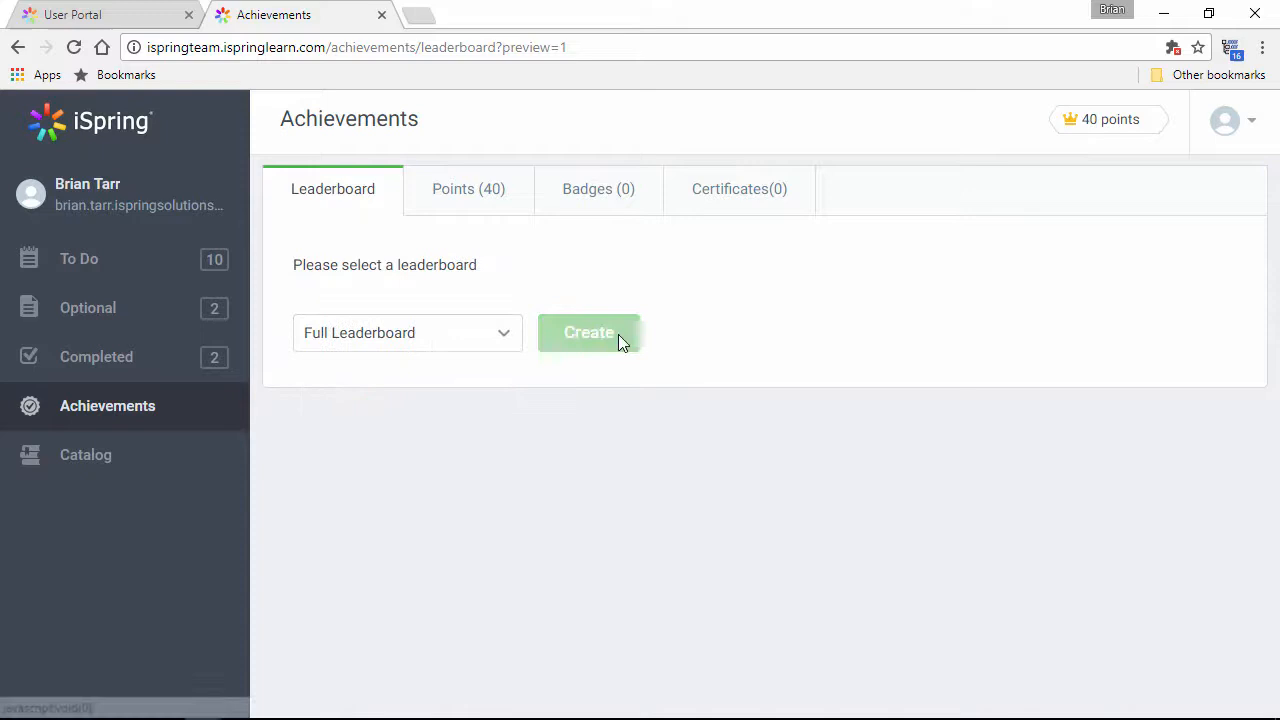
left_click(588, 332)
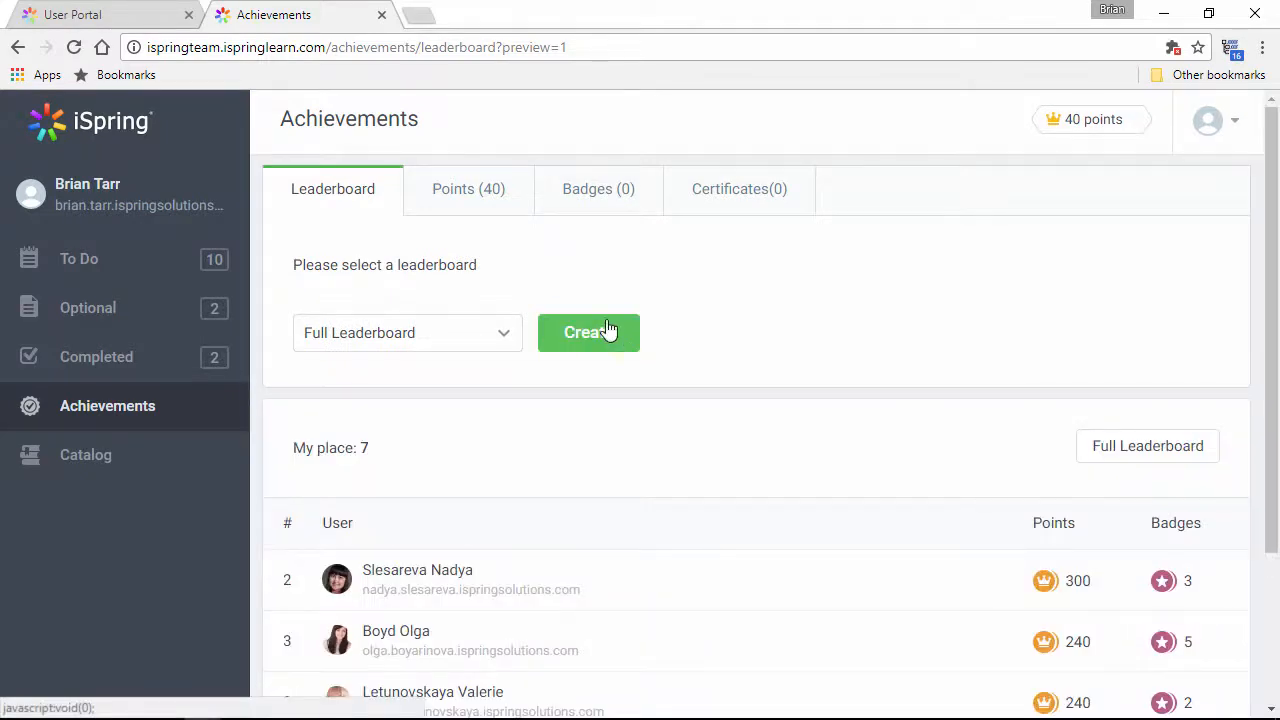
mouse_move(598, 188)
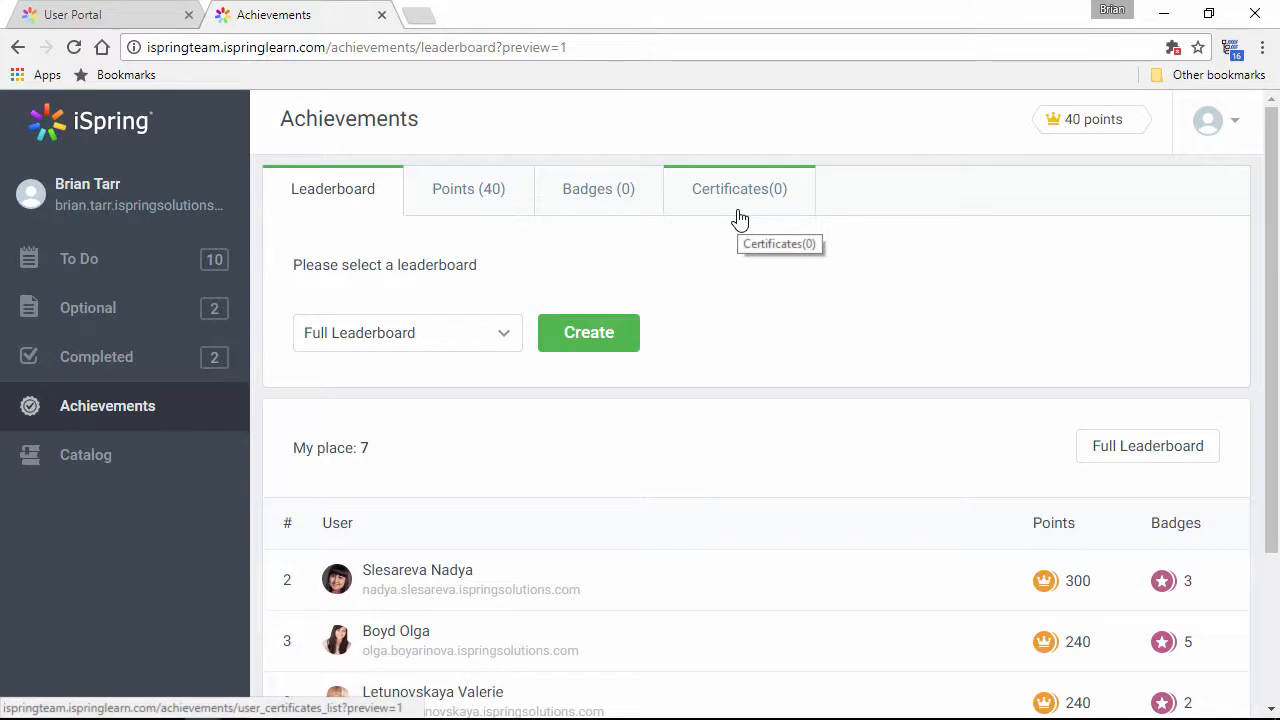
left_click(84, 454)
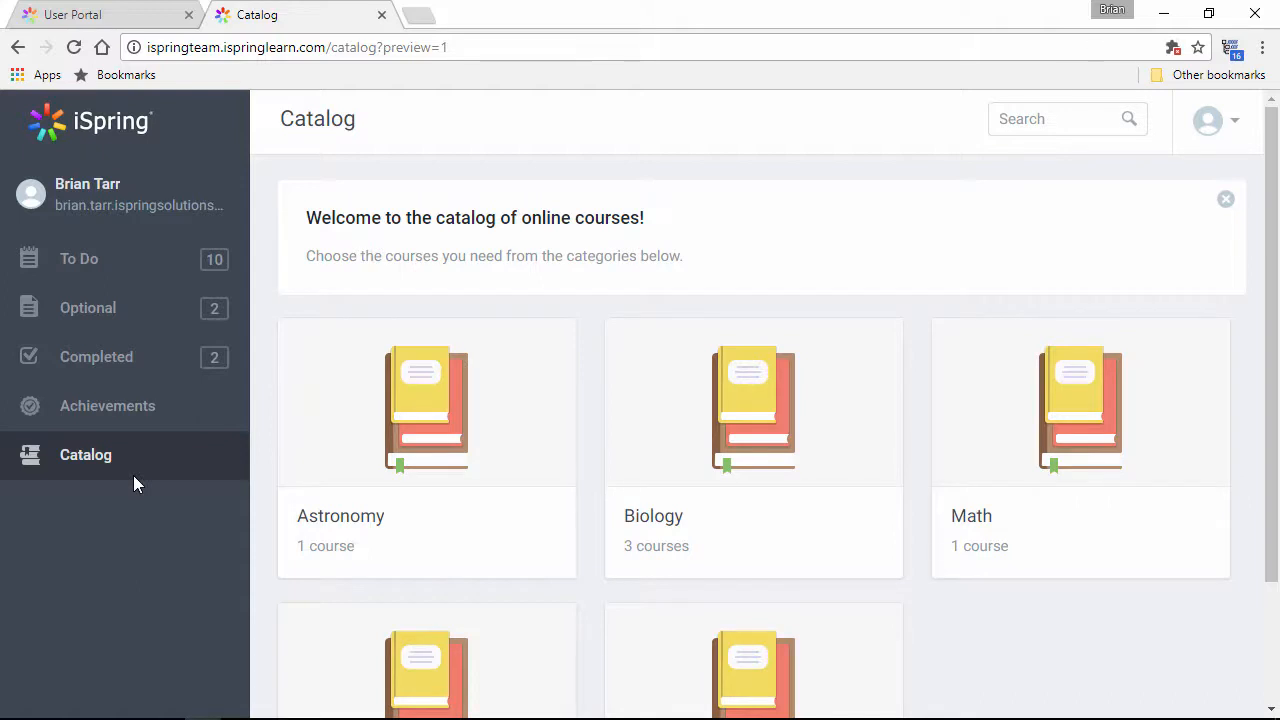
mouse_move(752, 440)
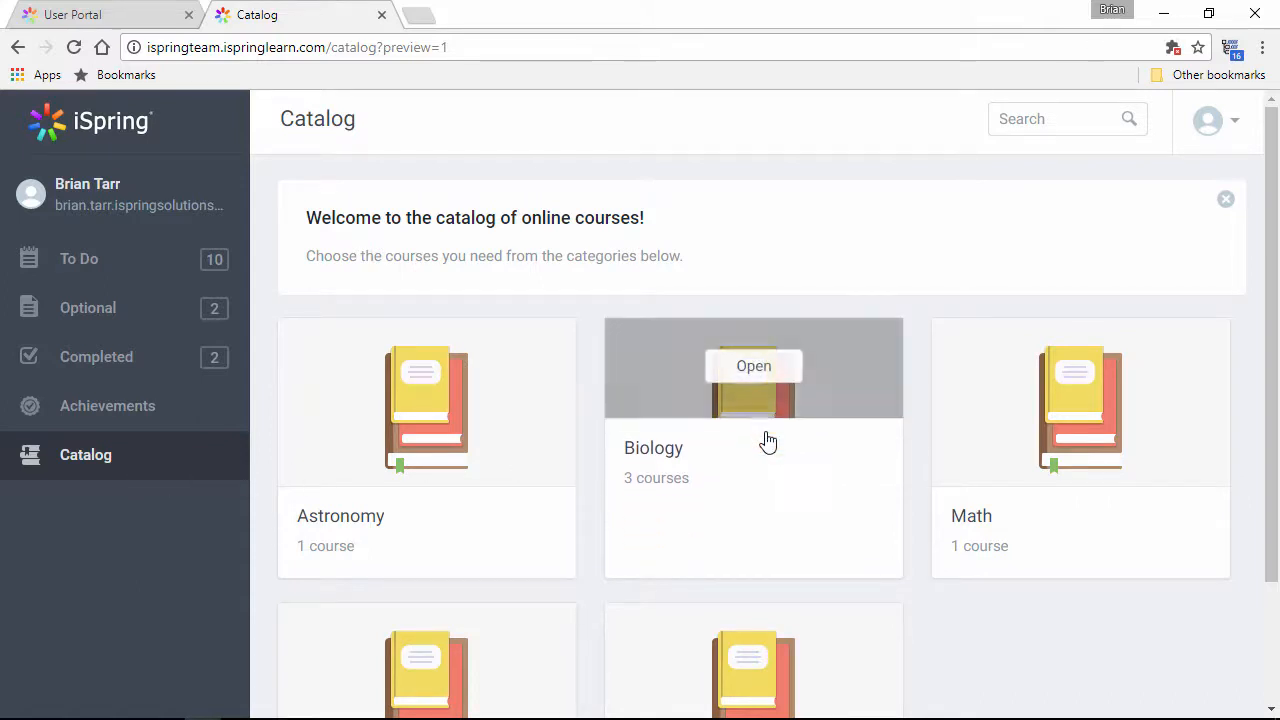
Step: Enter the Biology category in the catalog to reach Assignment 1
left_click(752, 364)
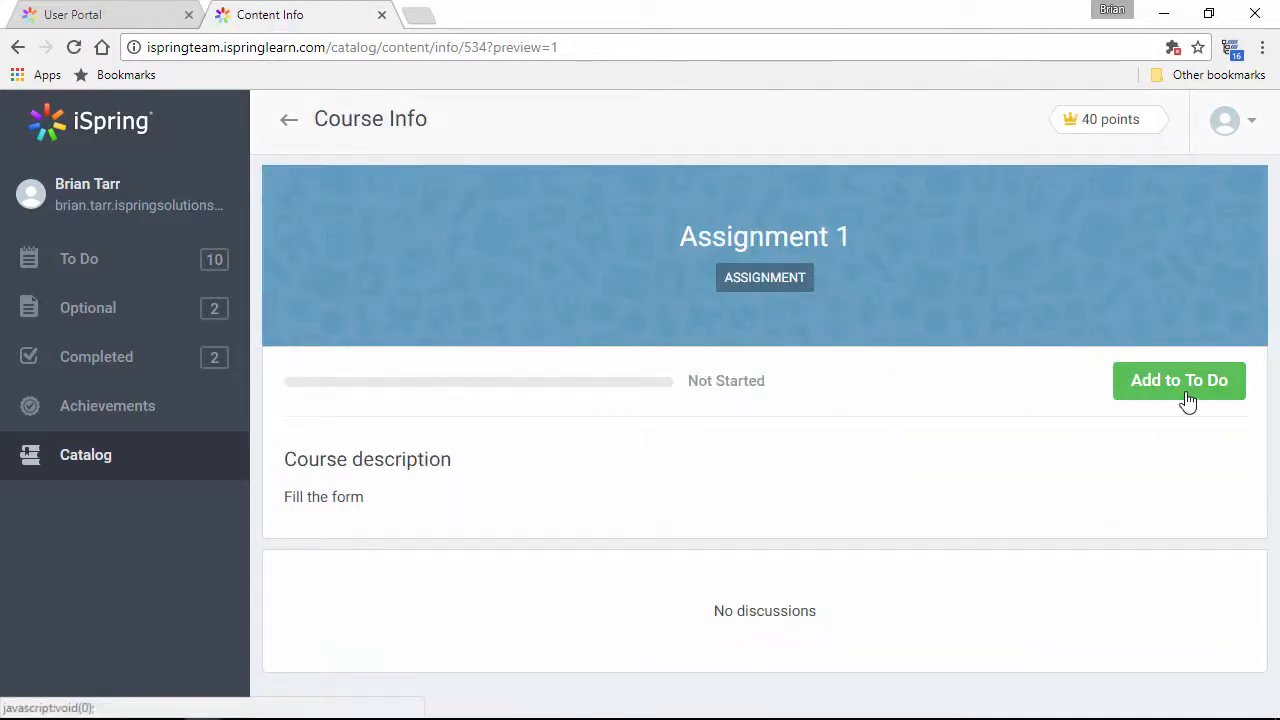
mouse_move(1216, 218)
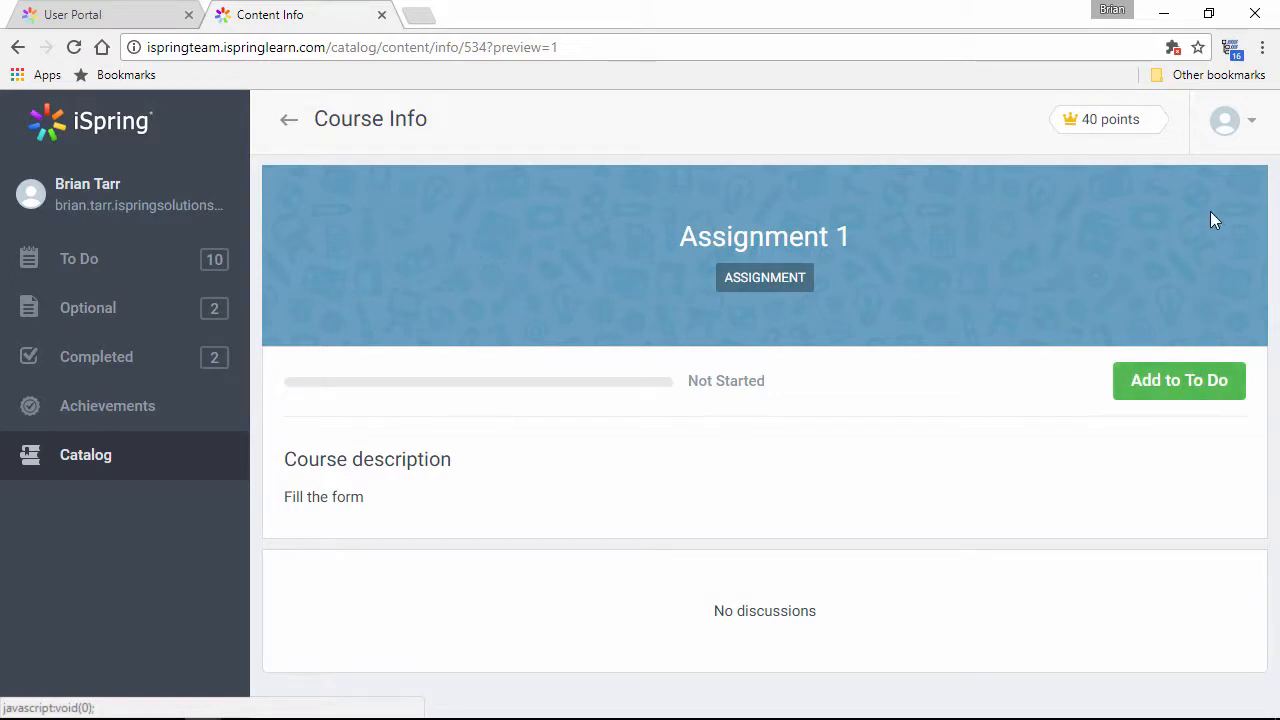
Step: View My Profile settings, then the learning History via the avatar menu
left_click(1226, 120)
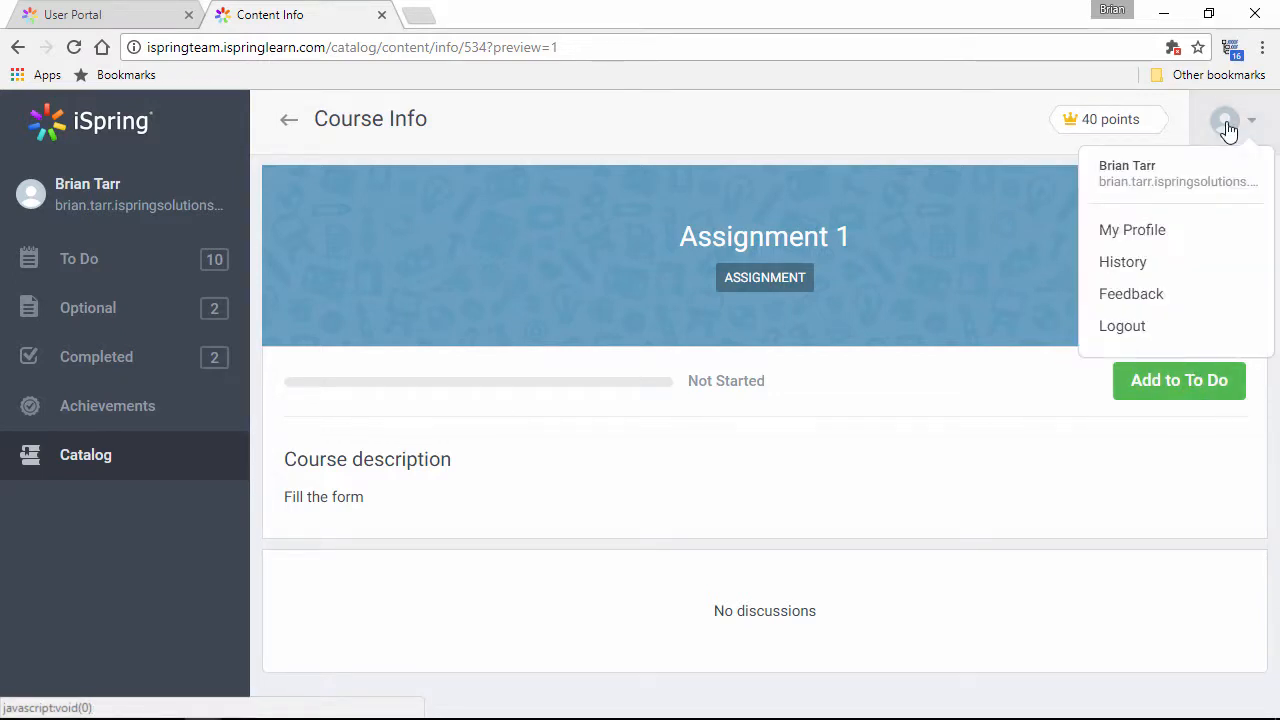
mouse_move(1132, 230)
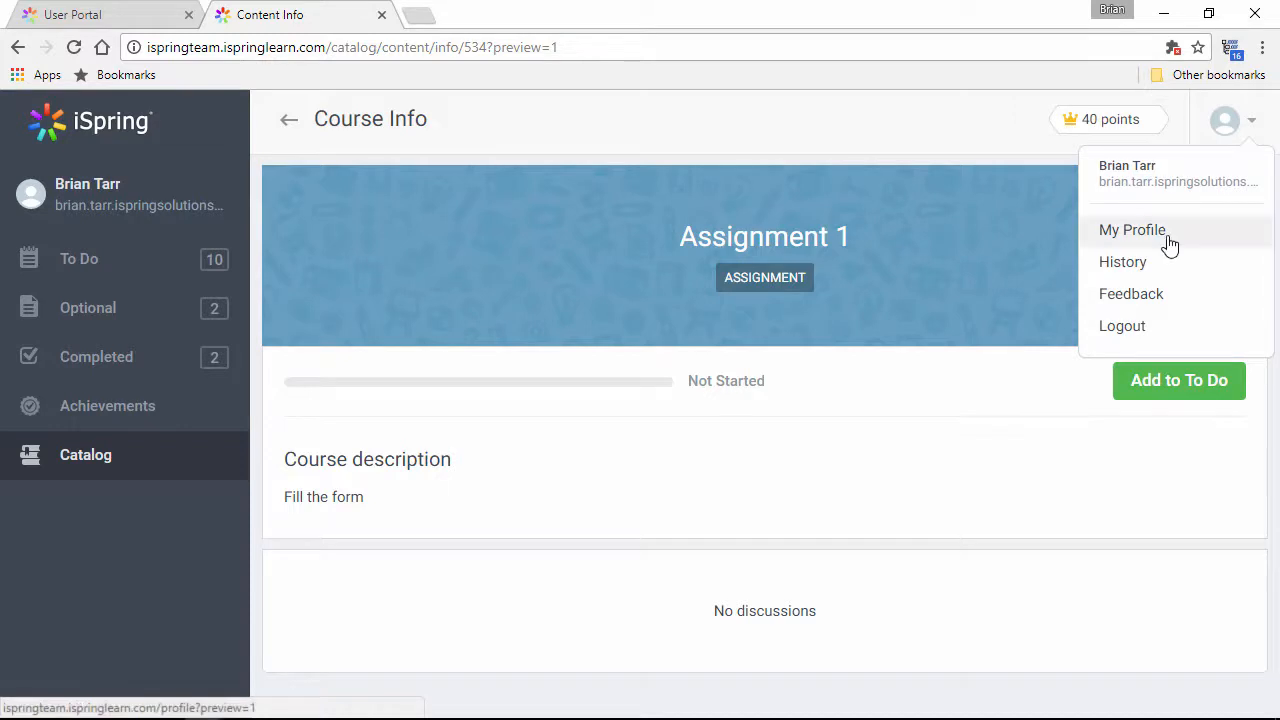
left_click(1132, 228)
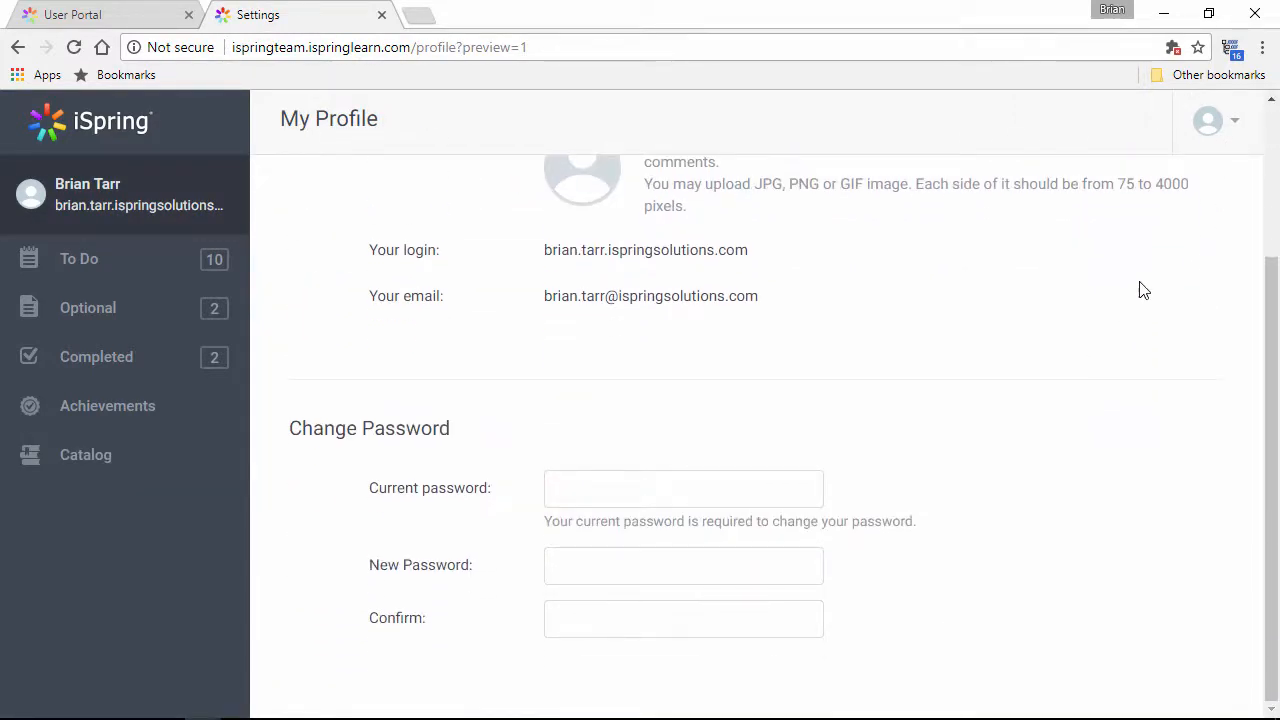
left_click(1208, 122)
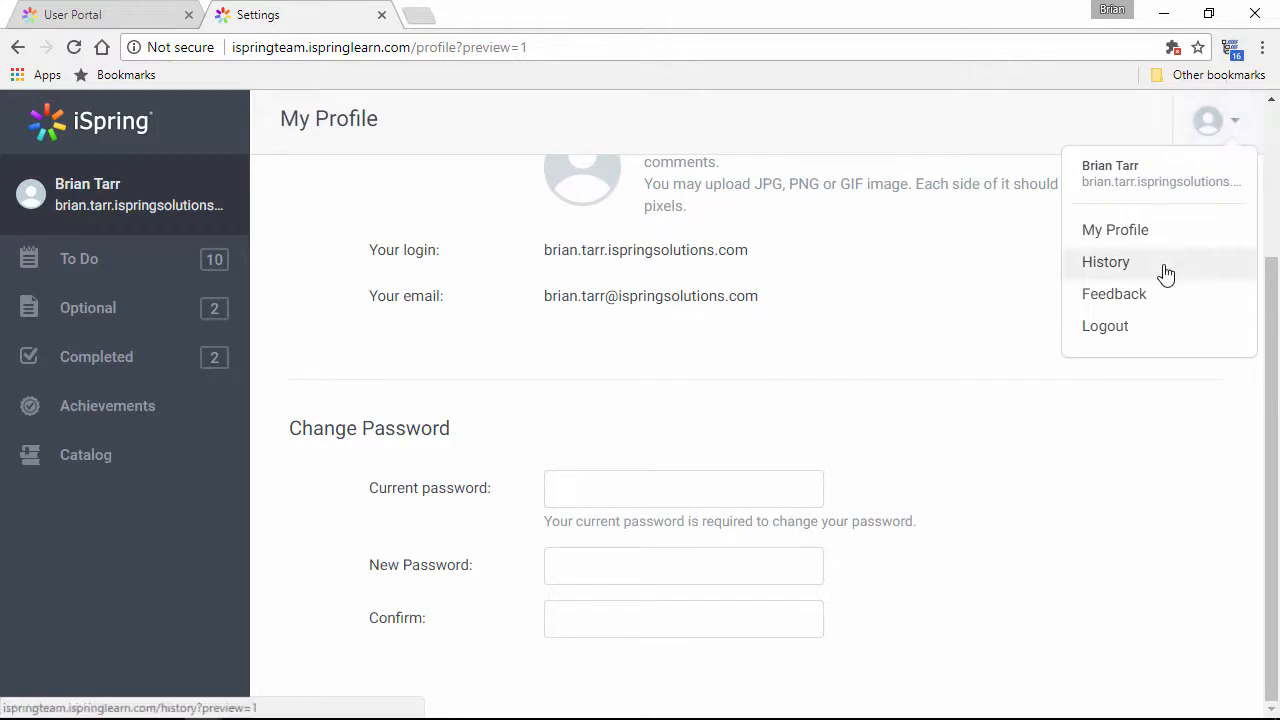
left_click(1104, 260)
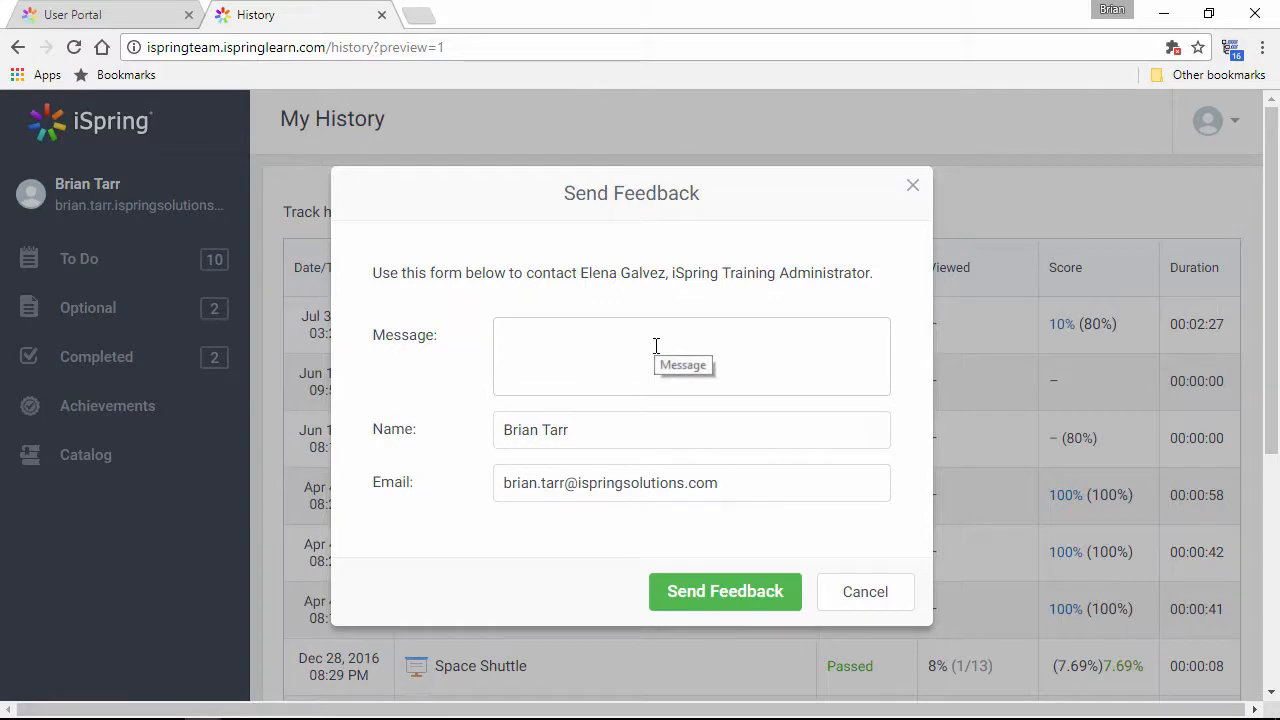
mouse_move(724, 592)
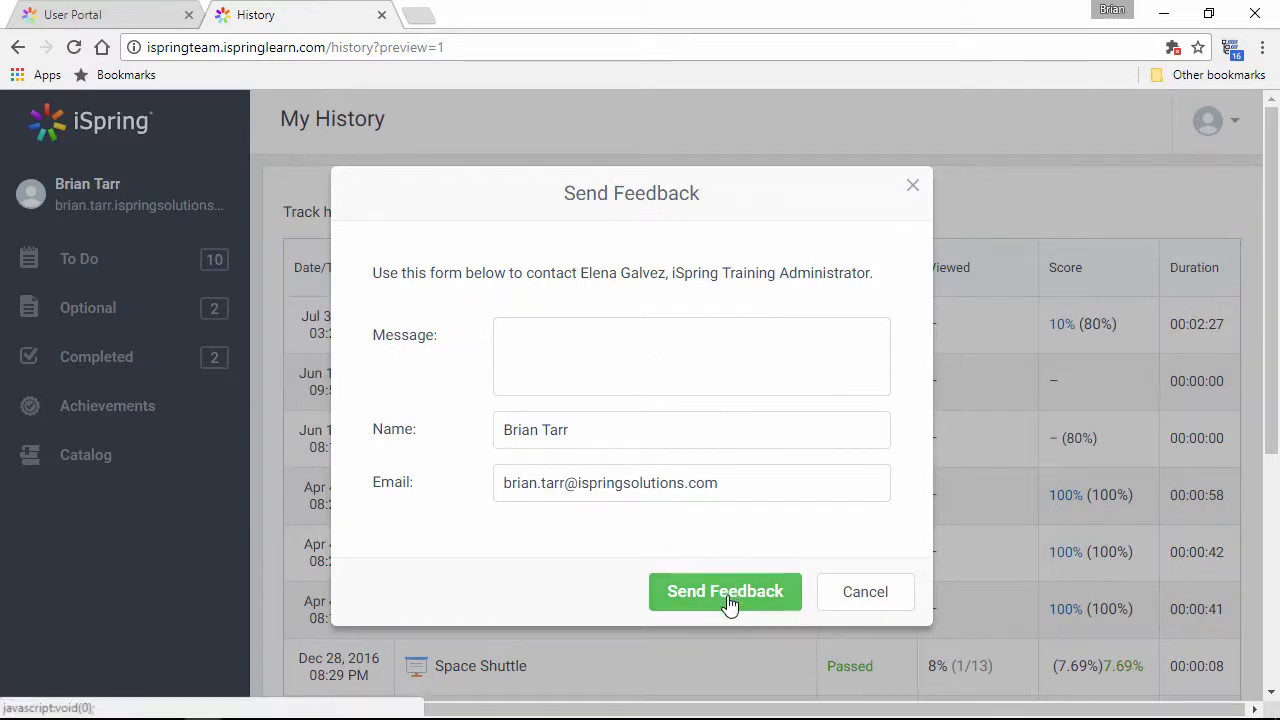